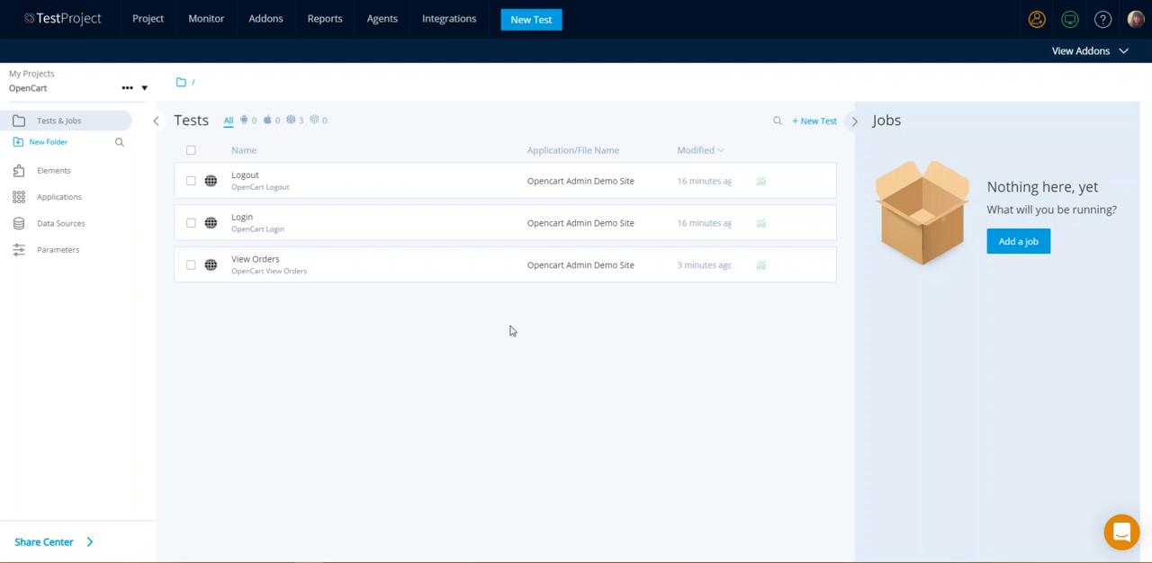
{"action": "mouse_move", "coordinate": [567, 458]}
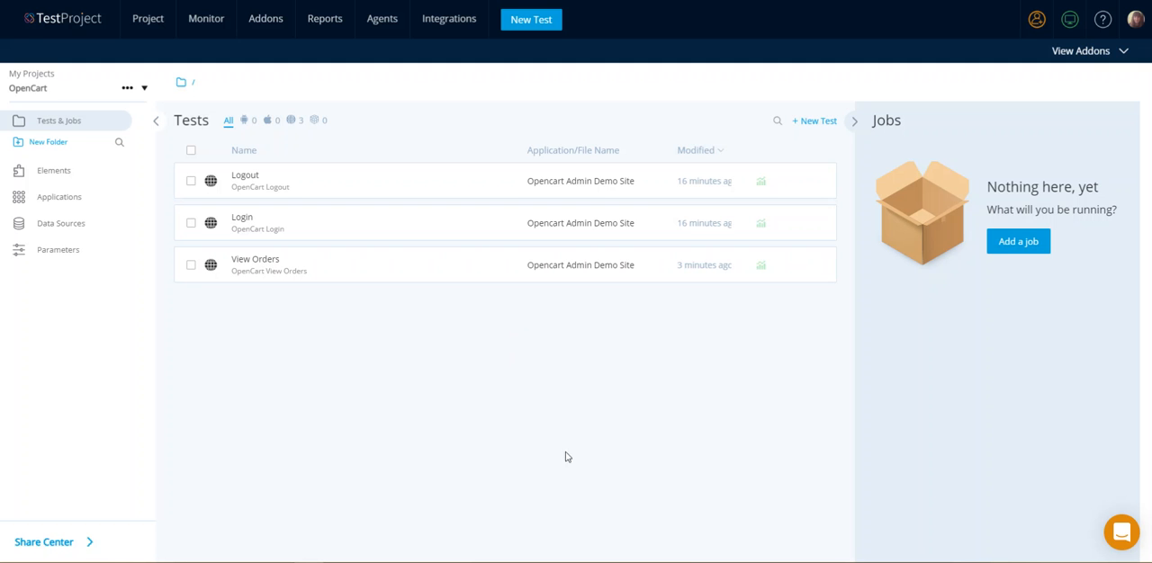
{"action": "mouse_move", "coordinate": [252, 224]}
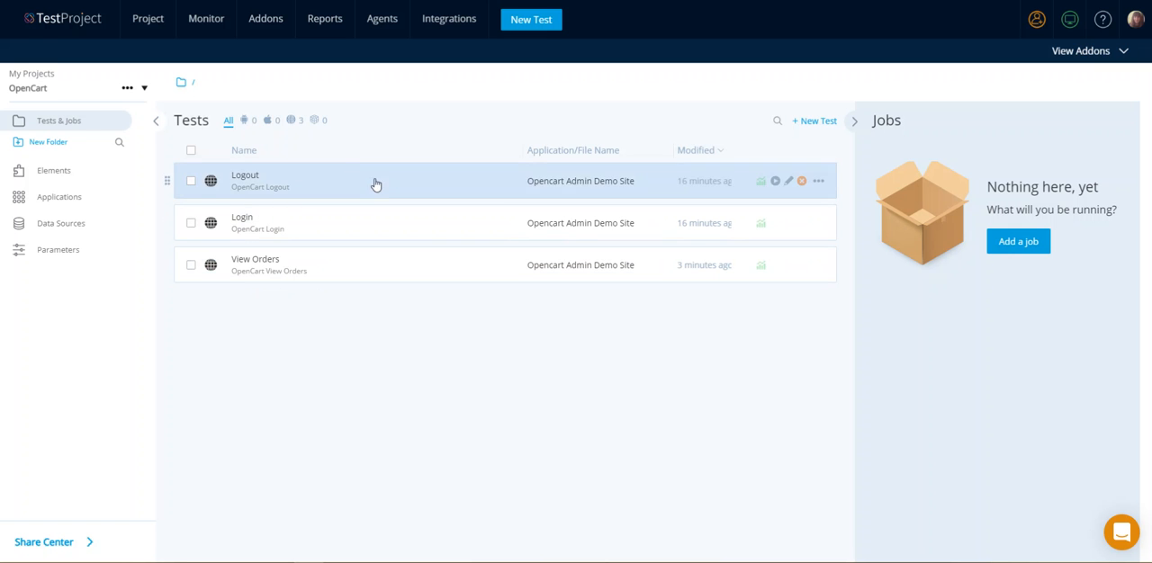
{"action": "mouse_move", "coordinate": [490, 333]}
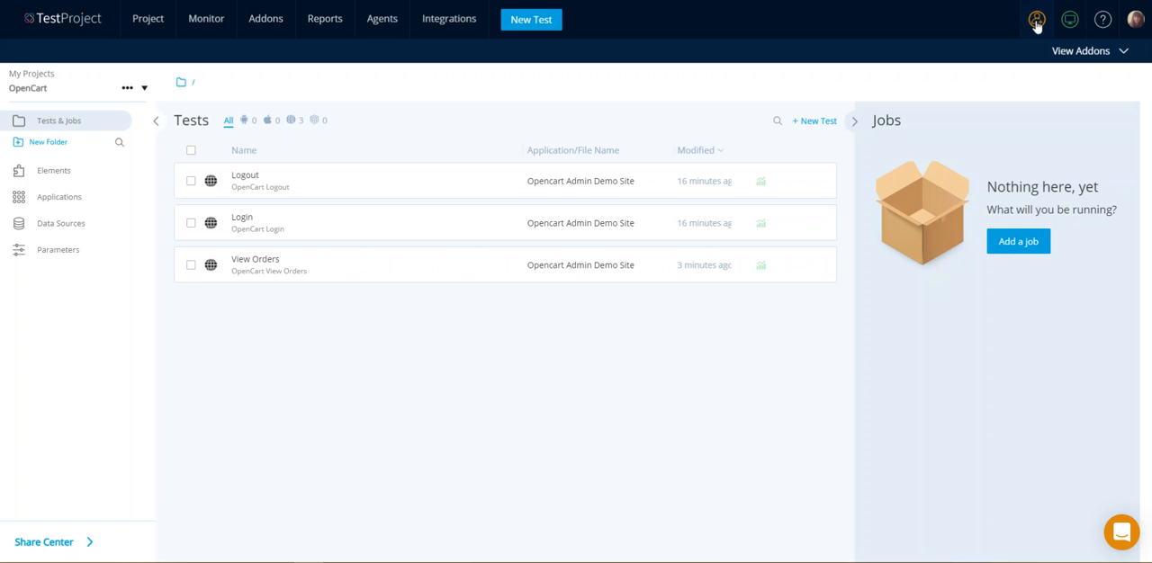
- Review the tests shared with me, then return to the project's tests and jobs
{"action": "left_click", "coordinate": [1037, 18]}
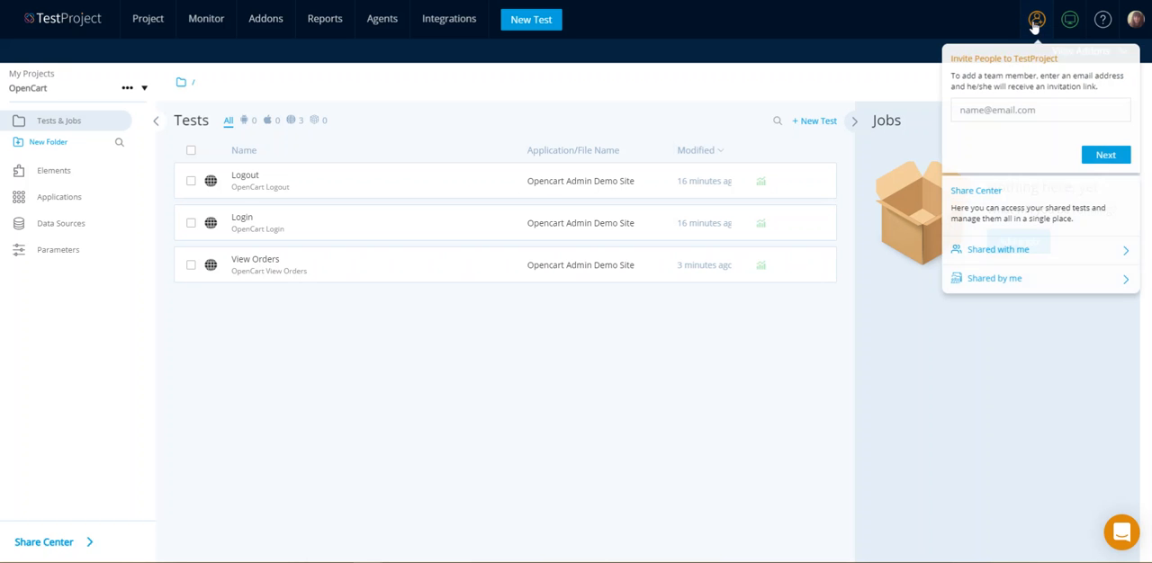
{"action": "mouse_move", "coordinate": [997, 248]}
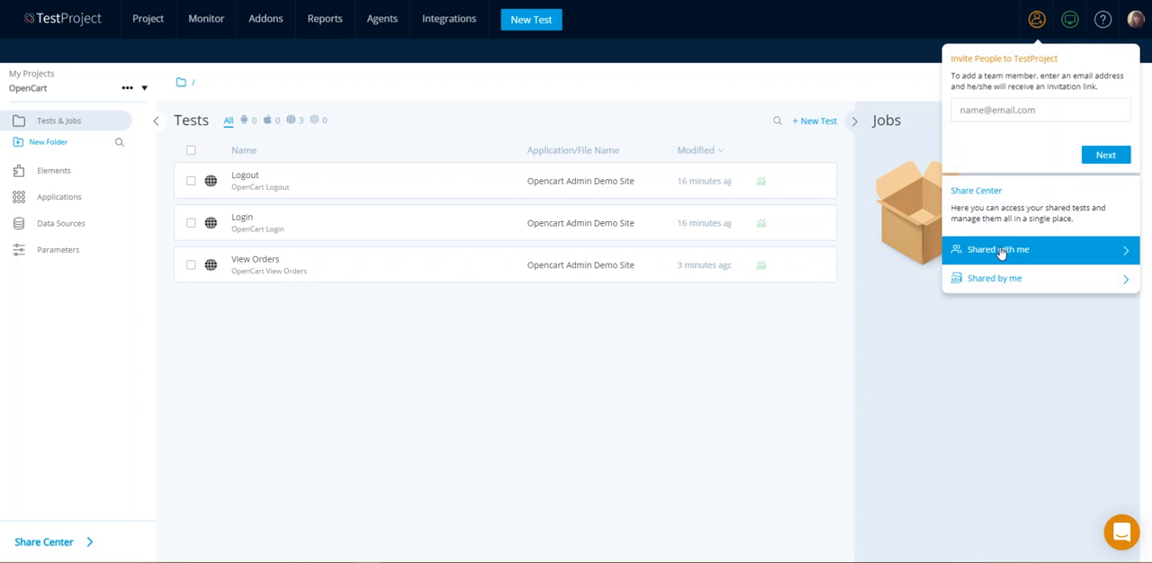
{"action": "left_click", "coordinate": [997, 249]}
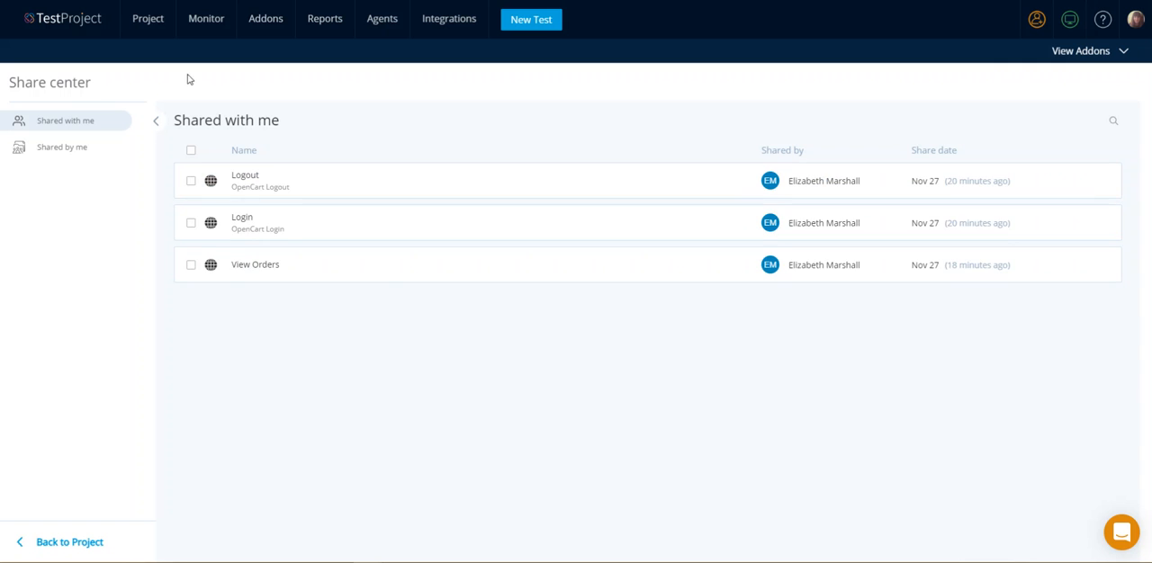
{"action": "left_click", "coordinate": [68, 542]}
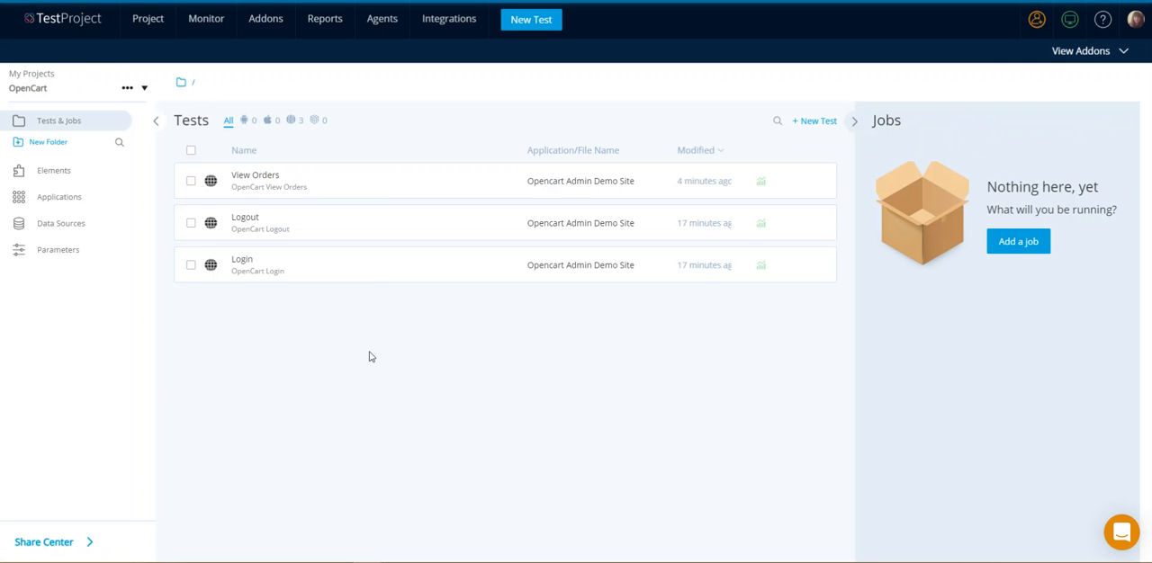
{"action": "mouse_move", "coordinate": [999, 358]}
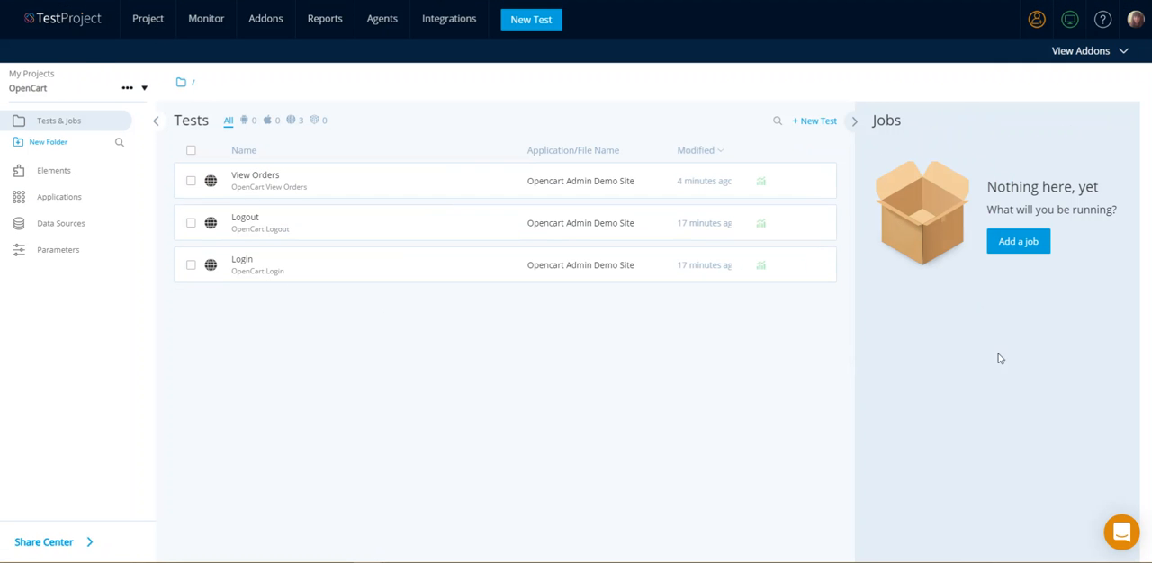
{"action": "mouse_move", "coordinate": [871, 124]}
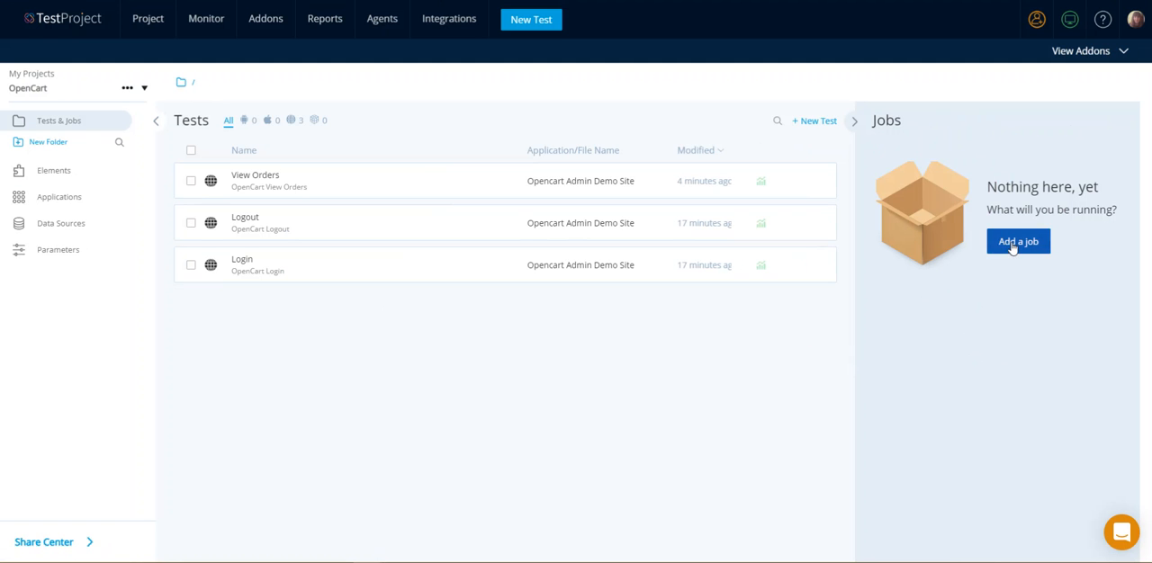
- Start a new web job named 'Run All Shared Tests' and toggle restarting the browser before each test
{"action": "left_click", "coordinate": [1019, 241]}
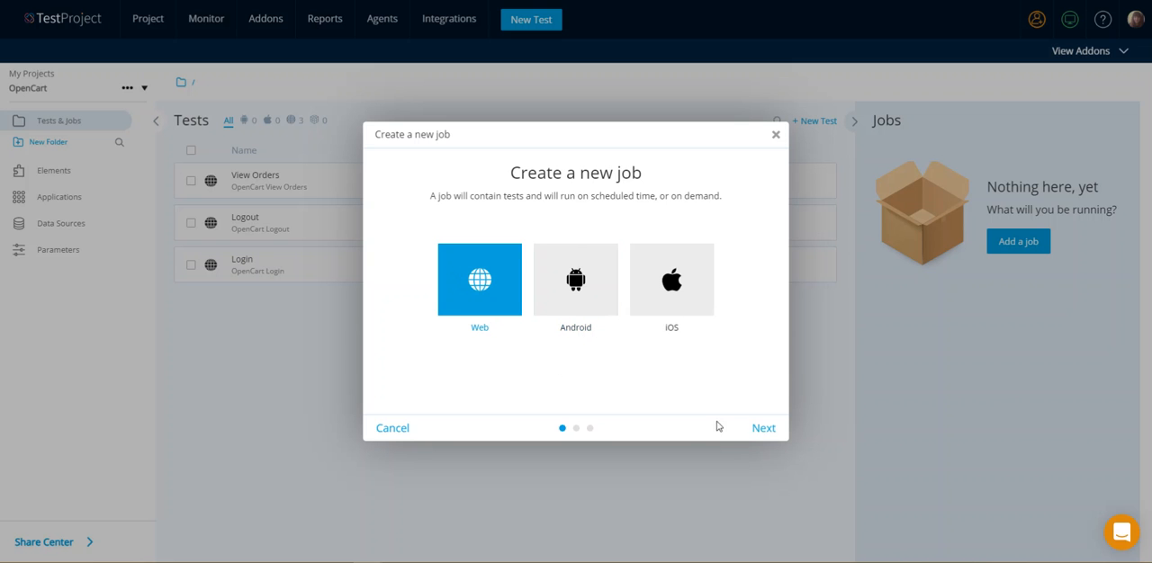
{"action": "left_click", "coordinate": [763, 429]}
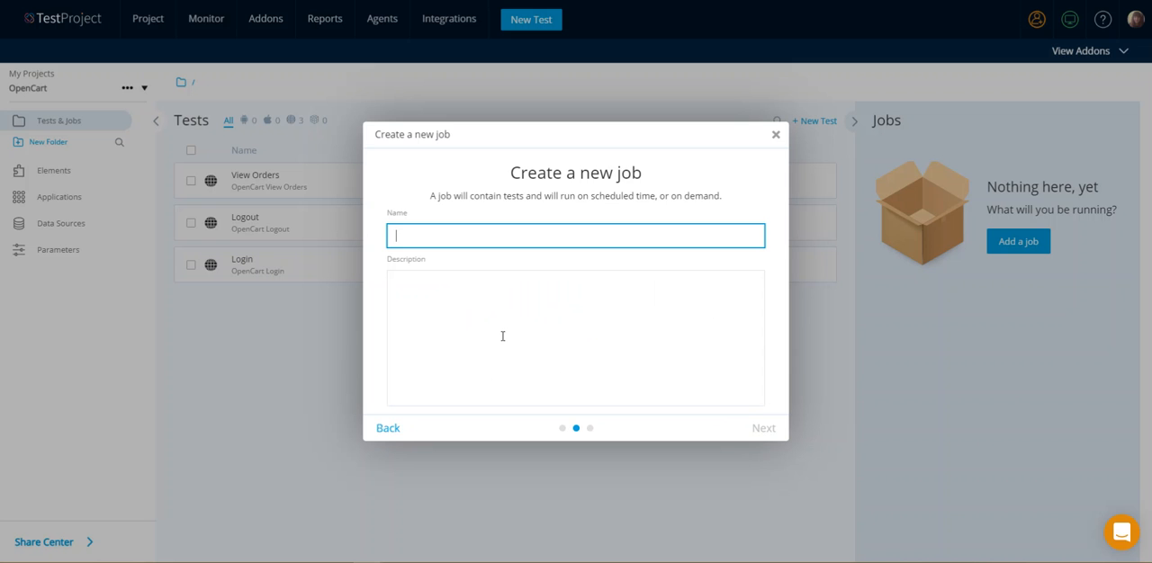
{"action": "type", "text": "Run"}
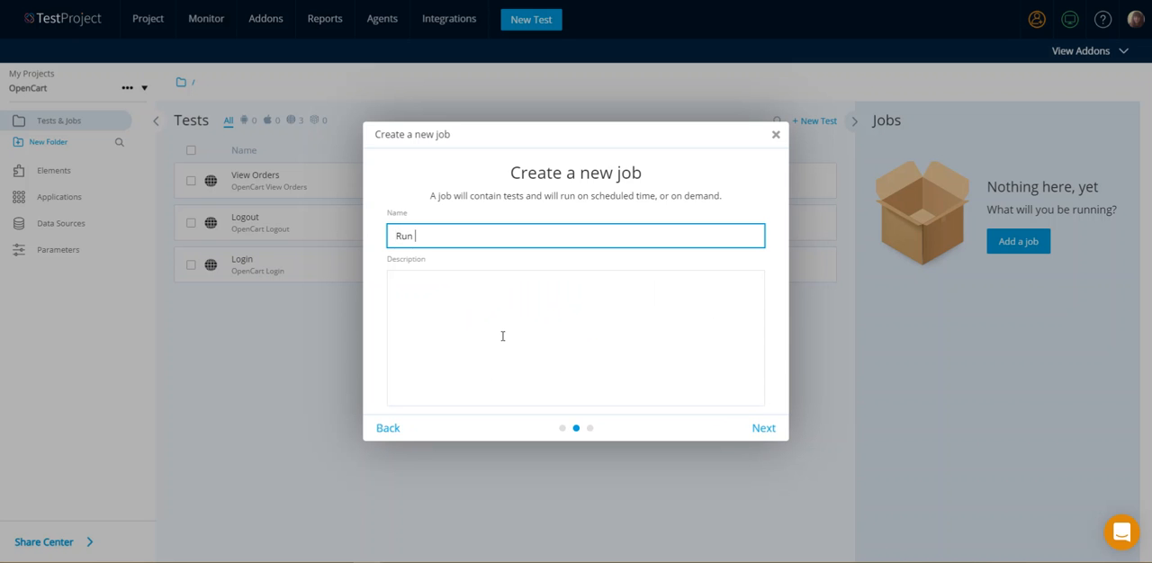
{"action": "type", "text": "All Shared Test"}
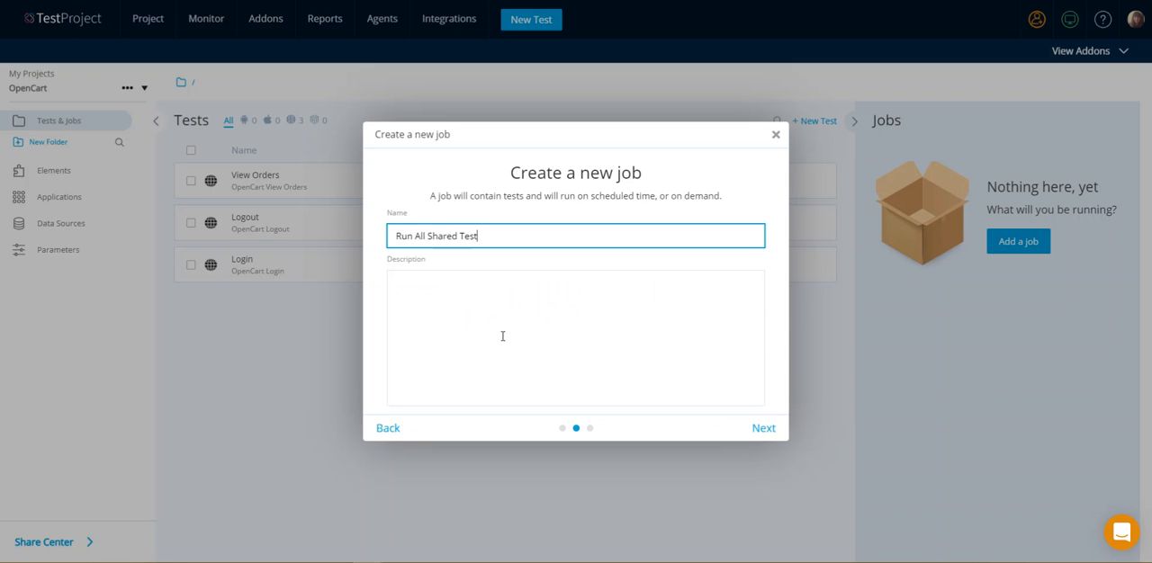
{"action": "type", "text": "s"}
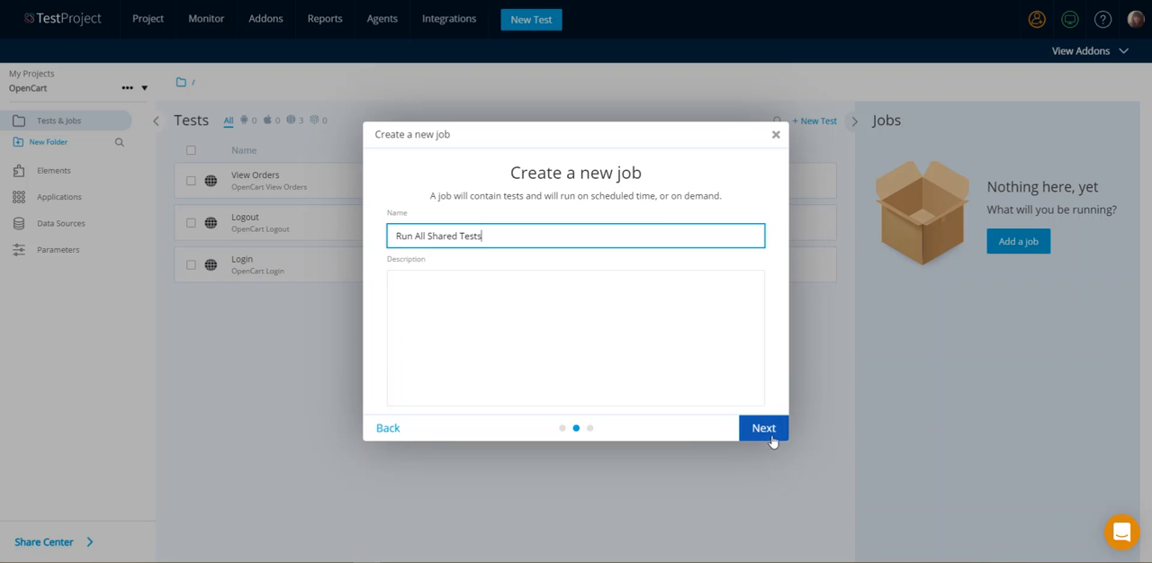
{"action": "left_click", "coordinate": [763, 428]}
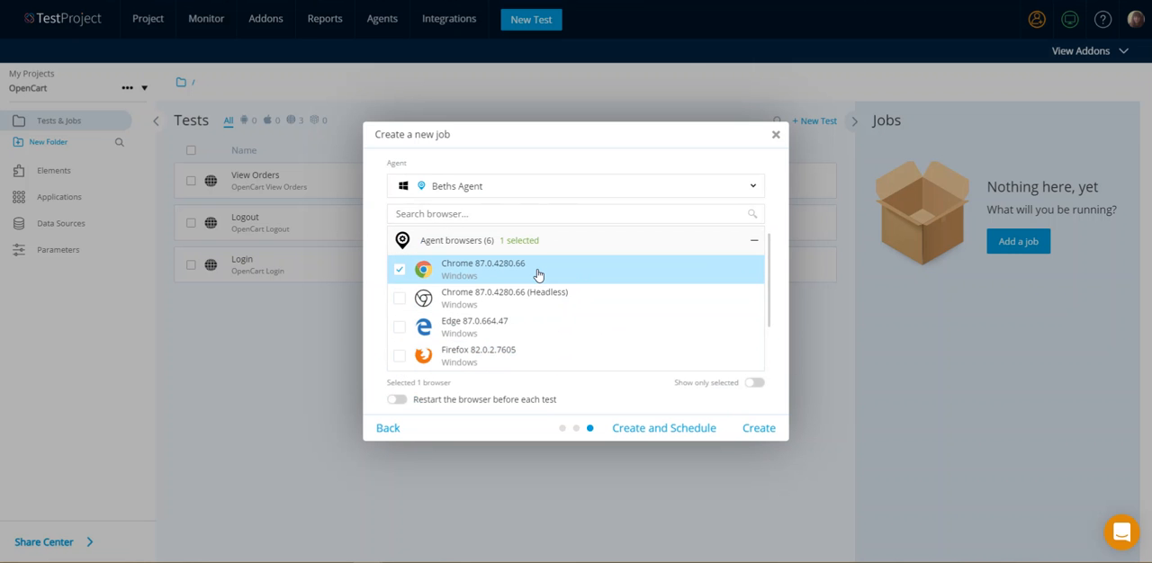
{"action": "mouse_move", "coordinate": [723, 390]}
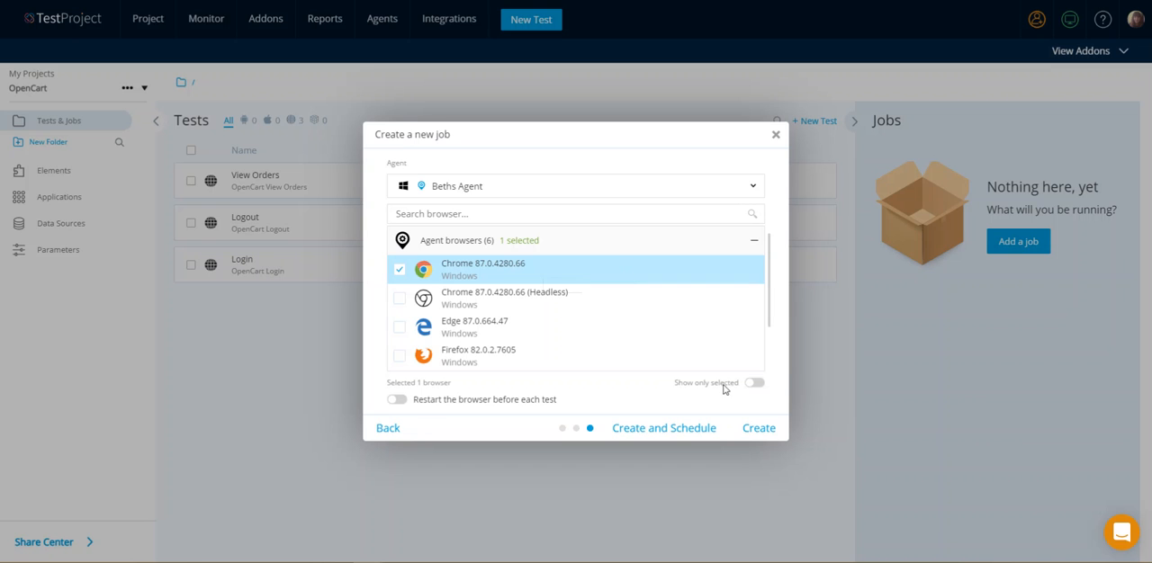
{"action": "mouse_move", "coordinate": [403, 407]}
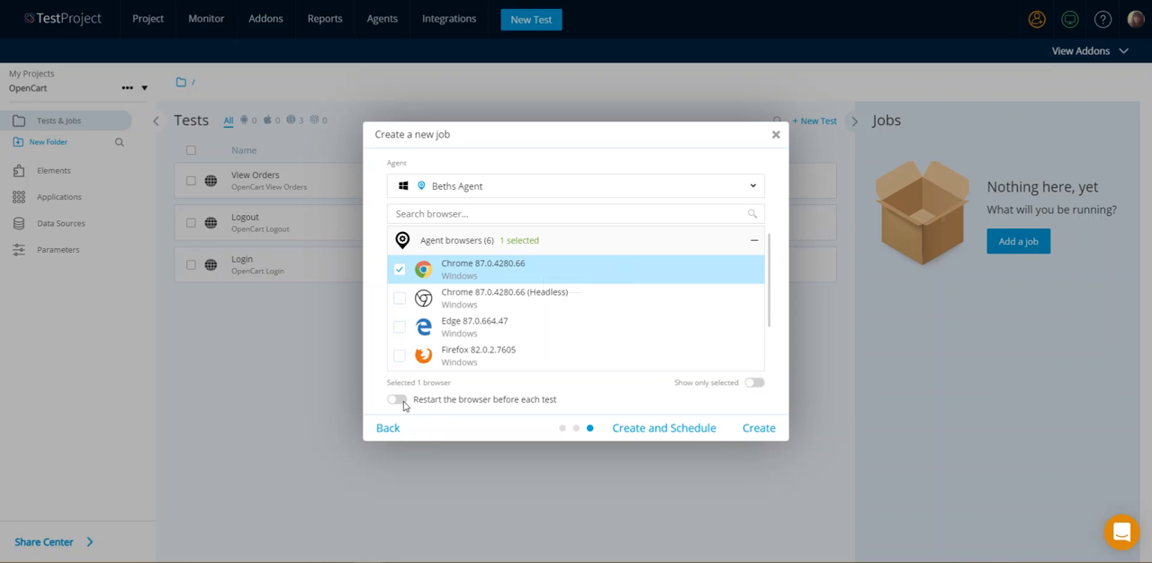
{"action": "left_click", "coordinate": [396, 400]}
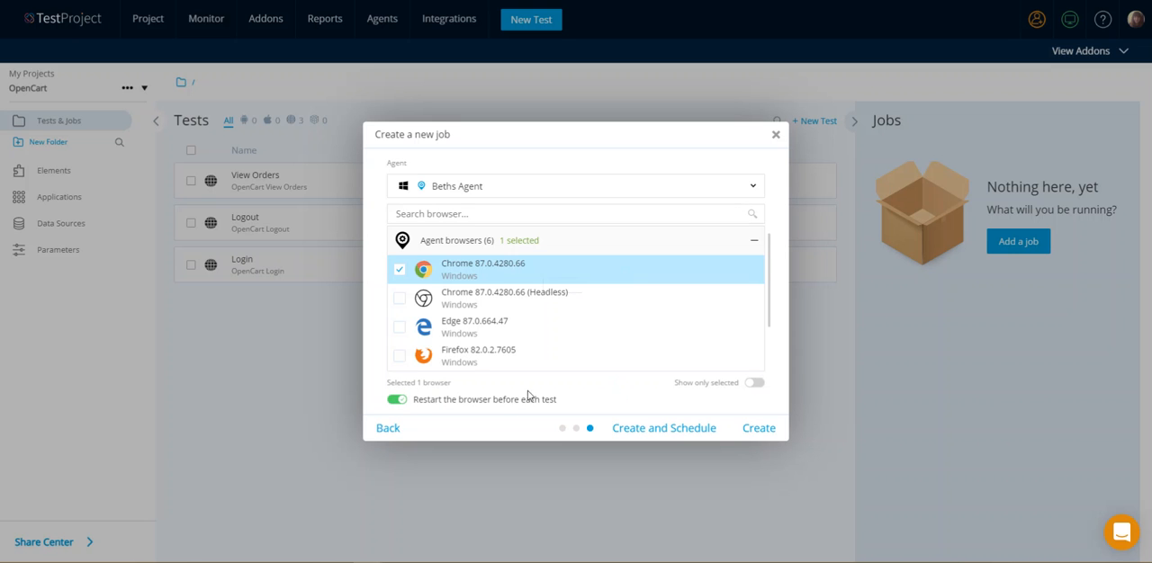
{"action": "mouse_move", "coordinate": [374, 407]}
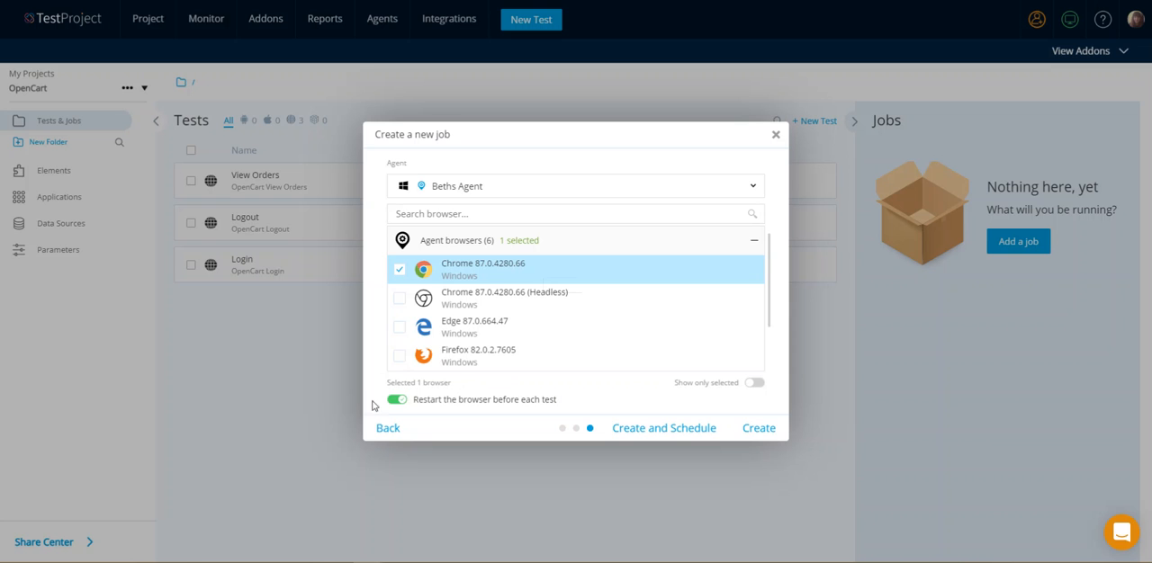
{"action": "mouse_move", "coordinate": [389, 406]}
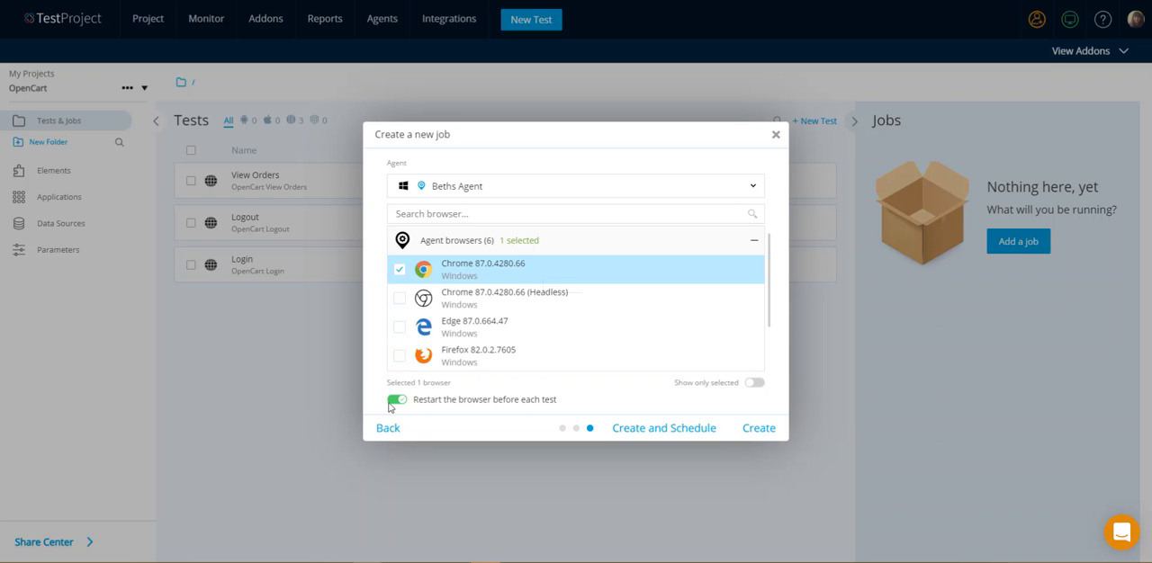
{"action": "mouse_move", "coordinate": [627, 405]}
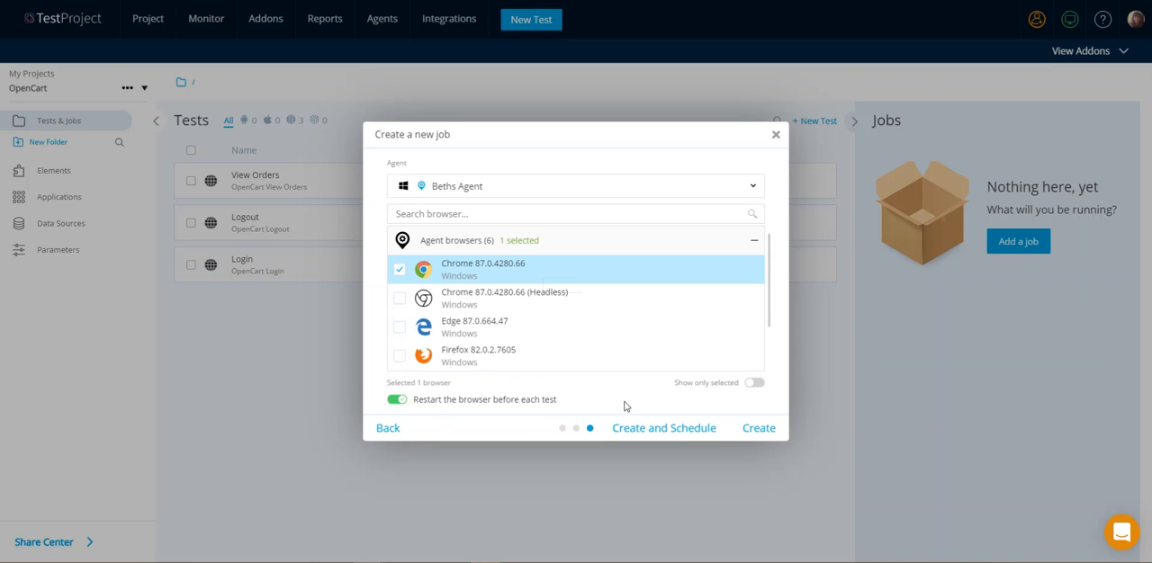
{"action": "mouse_move", "coordinate": [664, 428]}
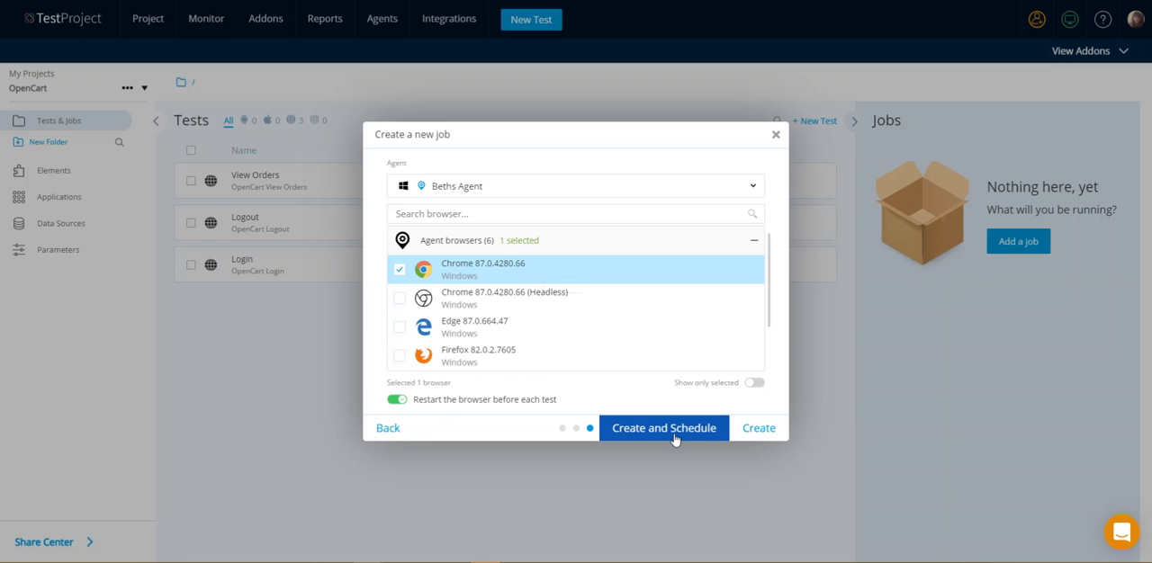
{"action": "mouse_move", "coordinate": [670, 435]}
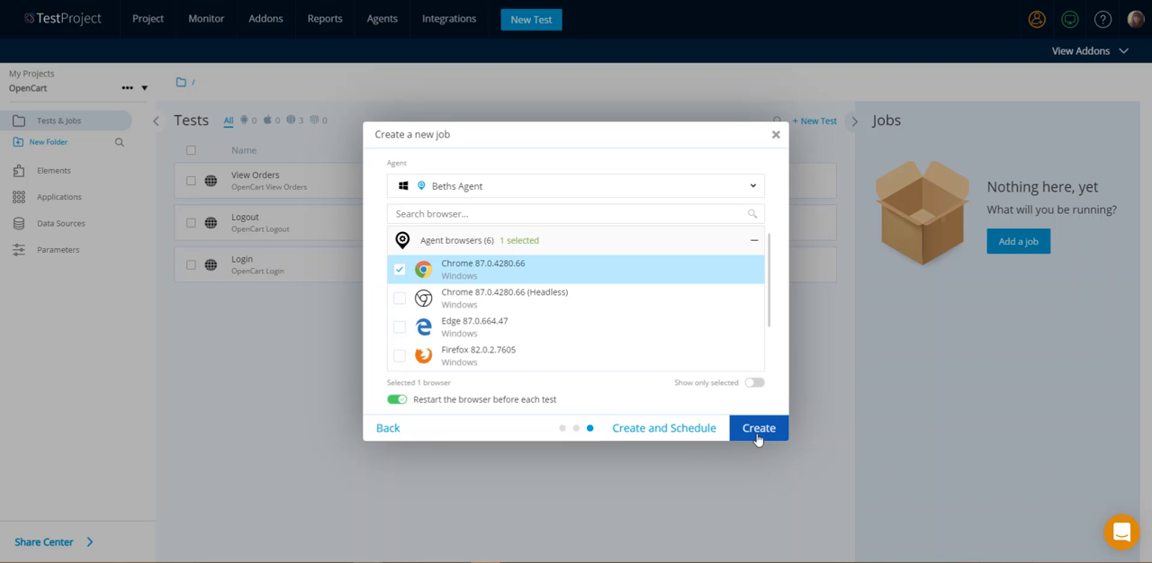
- Create the job and select the View Orders and Logout tests for adding to it
{"action": "left_click", "coordinate": [758, 428]}
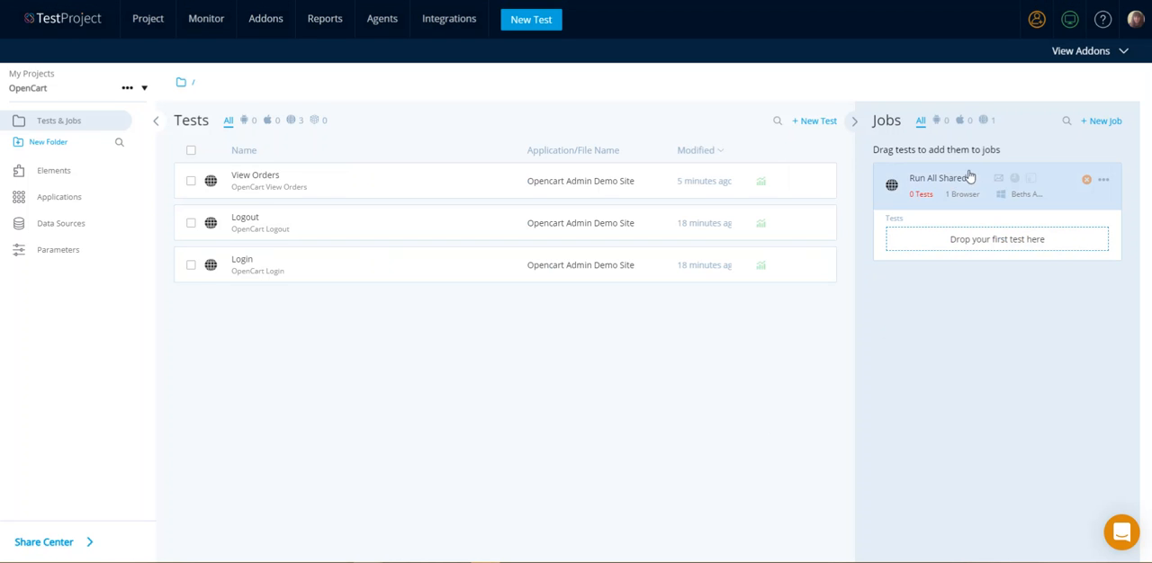
{"action": "mouse_move", "coordinate": [994, 257]}
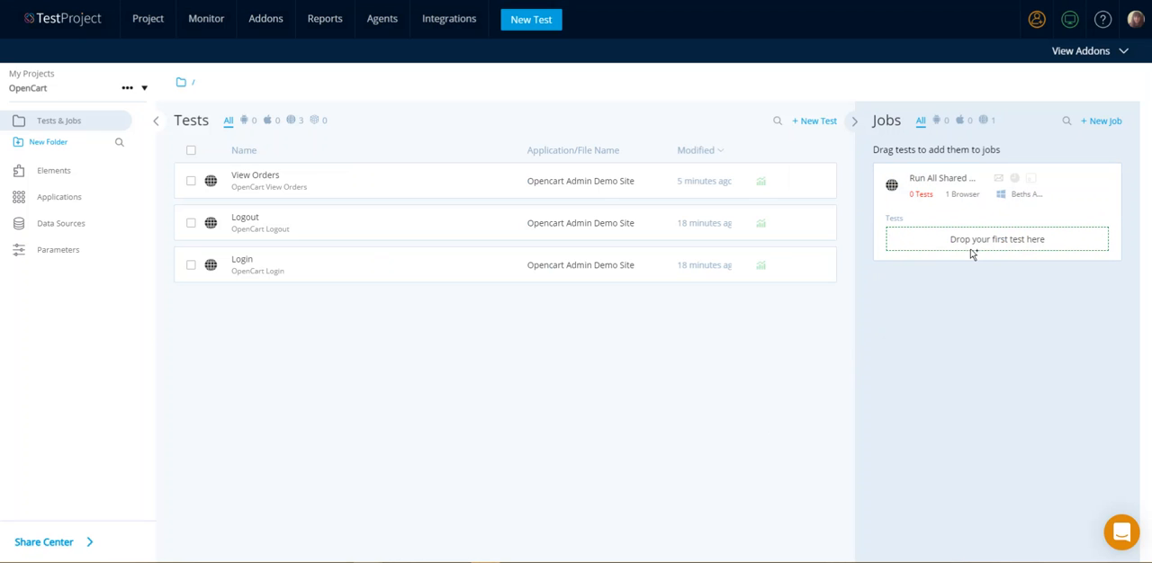
{"action": "mouse_move", "coordinate": [369, 195]}
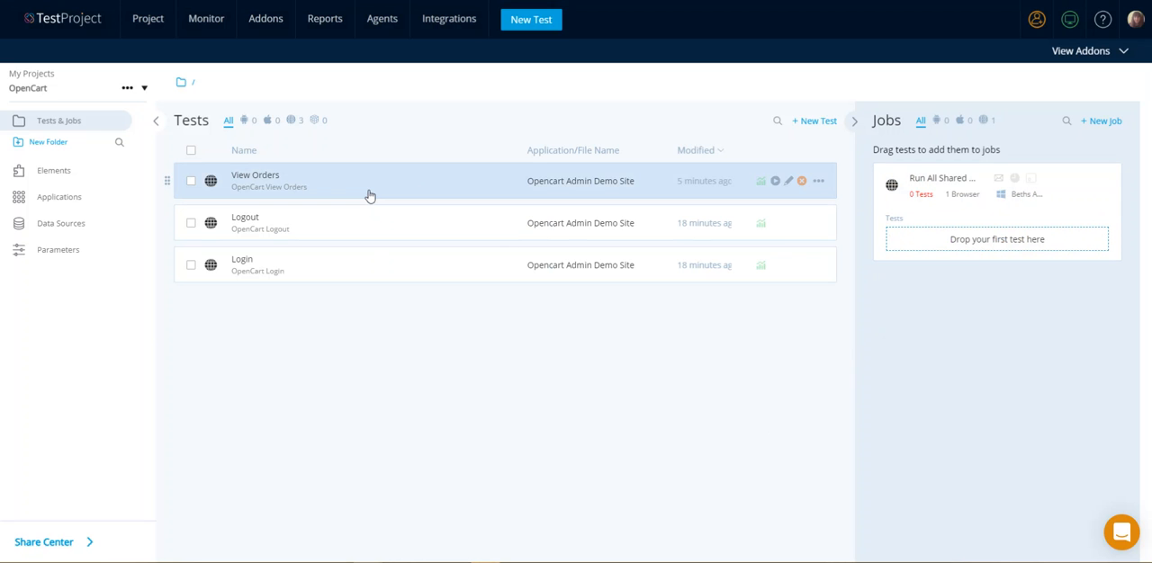
{"action": "left_click", "coordinate": [190, 180]}
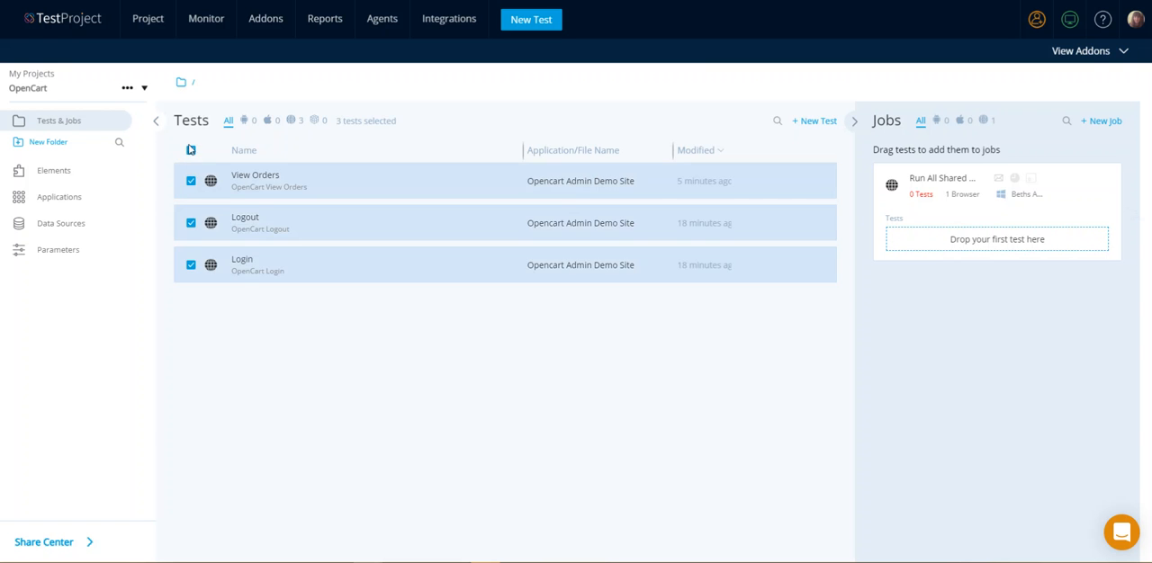
{"action": "left_click", "coordinate": [191, 224]}
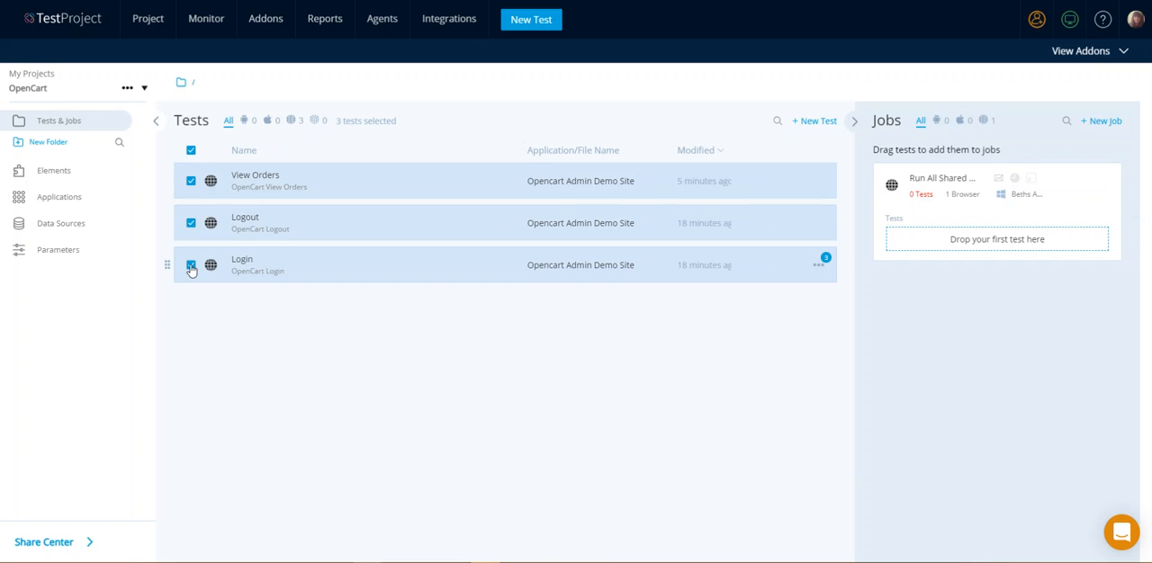
{"action": "mouse_move", "coordinate": [825, 216]}
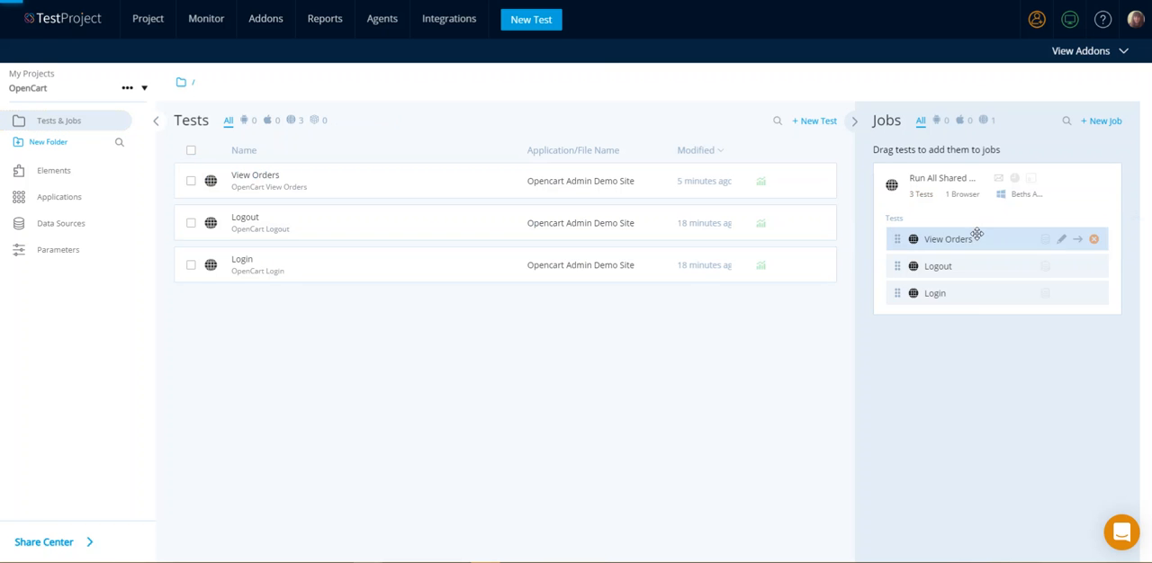
{"action": "mouse_move", "coordinate": [954, 367]}
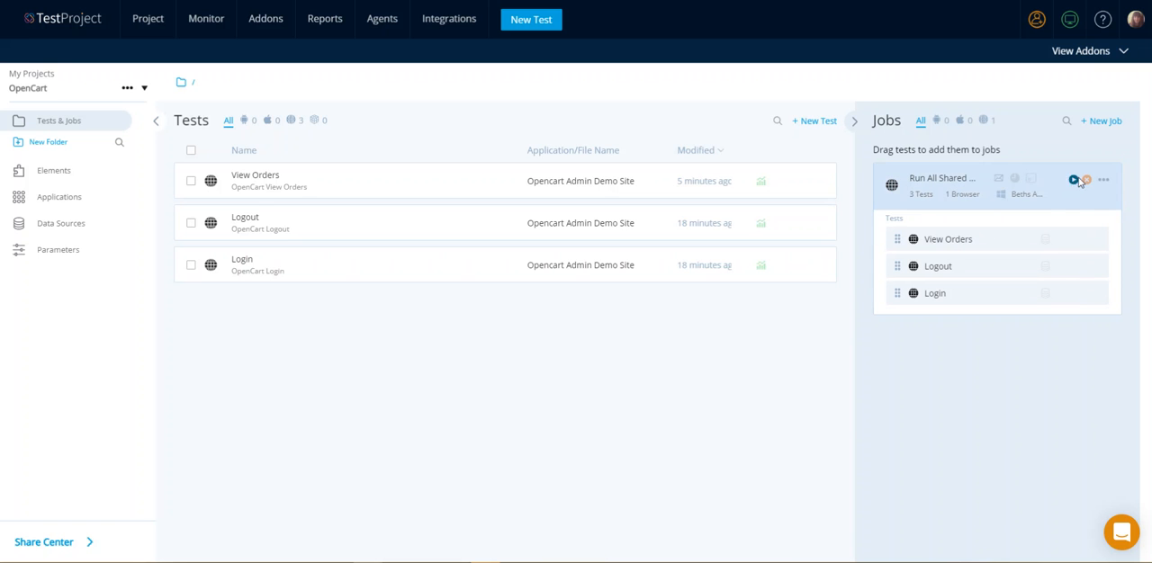
{"action": "mouse_move", "coordinate": [1076, 181]}
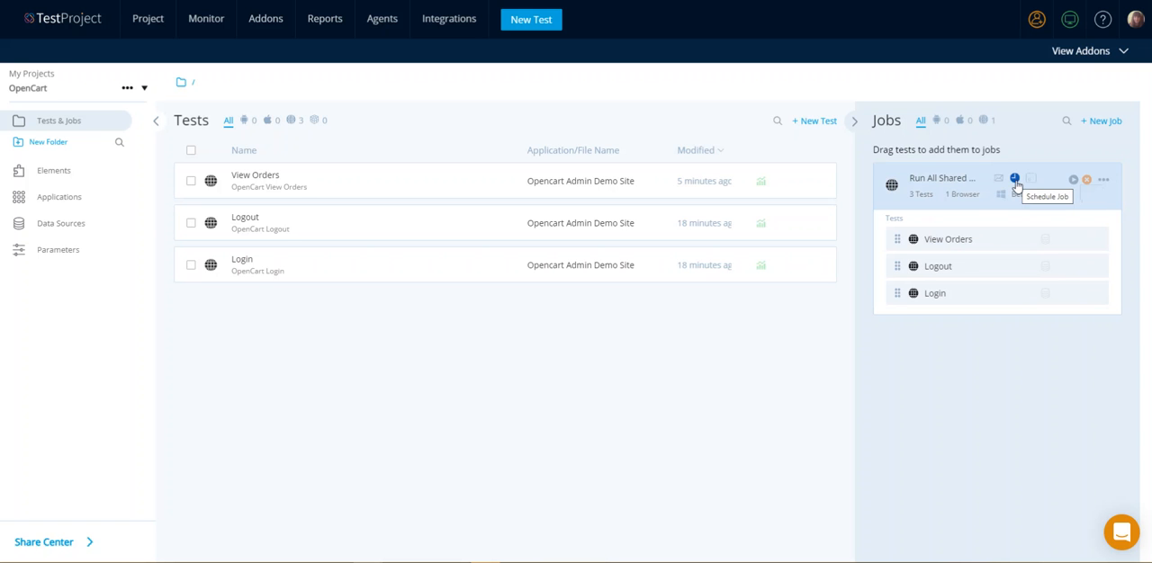
{"action": "mouse_move", "coordinate": [1030, 180]}
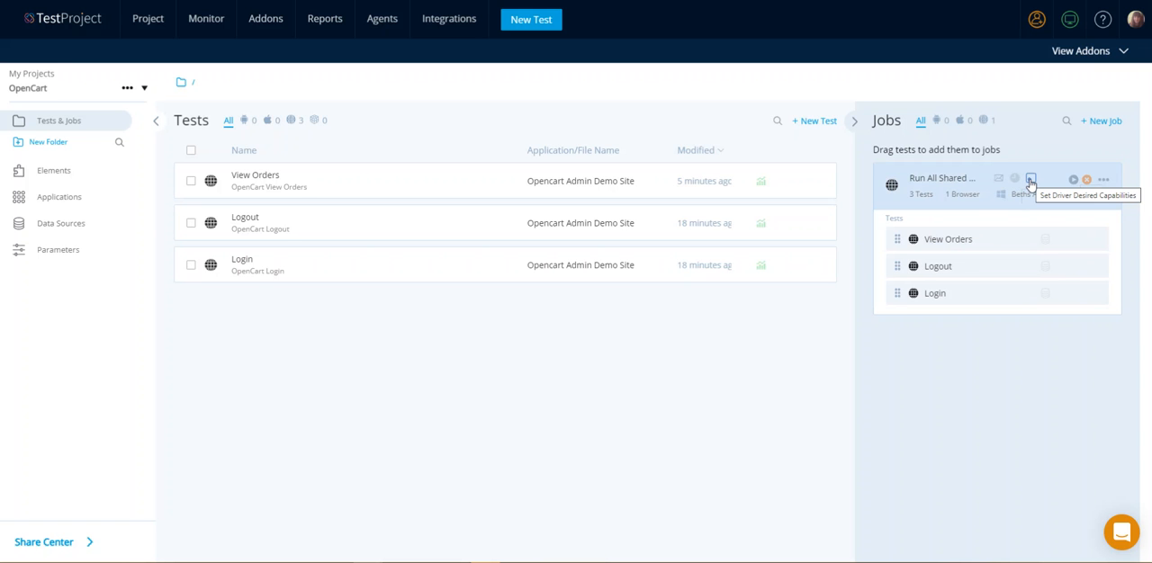
{"action": "mouse_move", "coordinate": [1031, 180]}
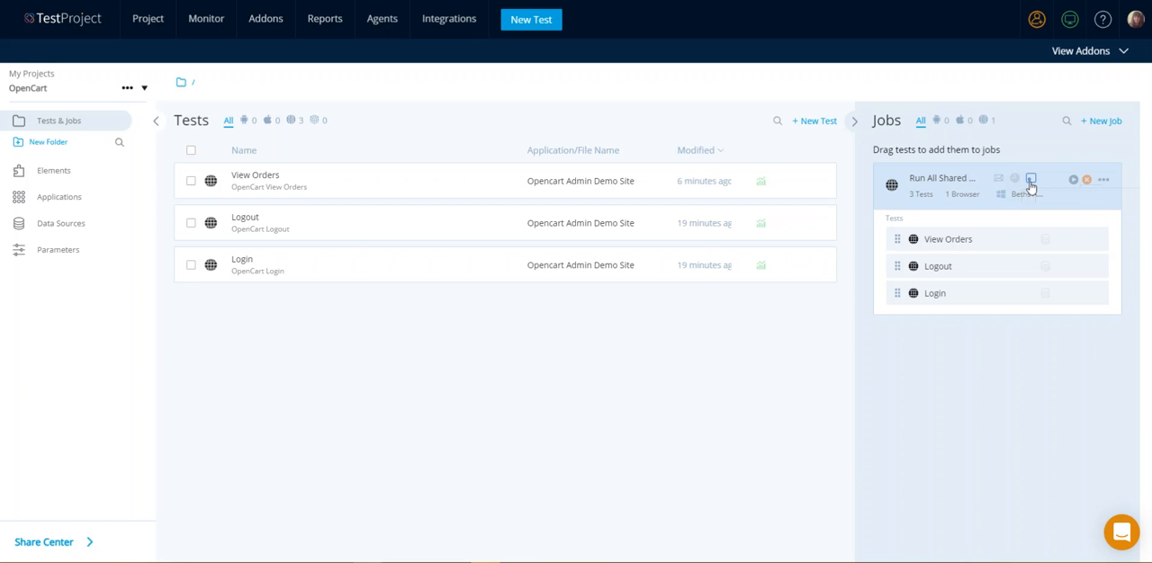
{"action": "mouse_move", "coordinate": [1030, 188]}
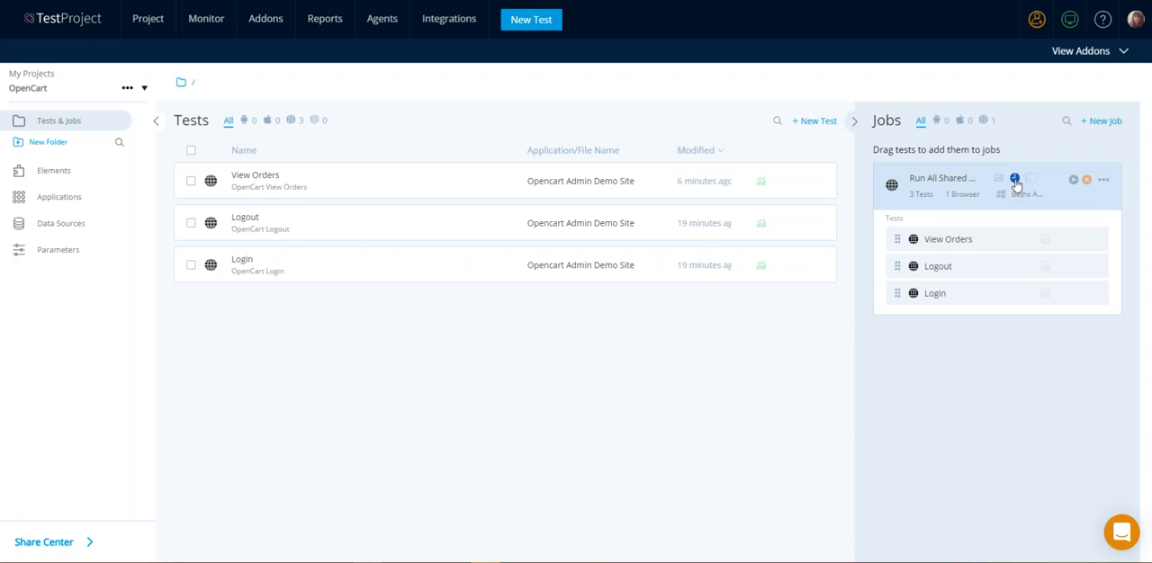
{"action": "mouse_move", "coordinate": [999, 180]}
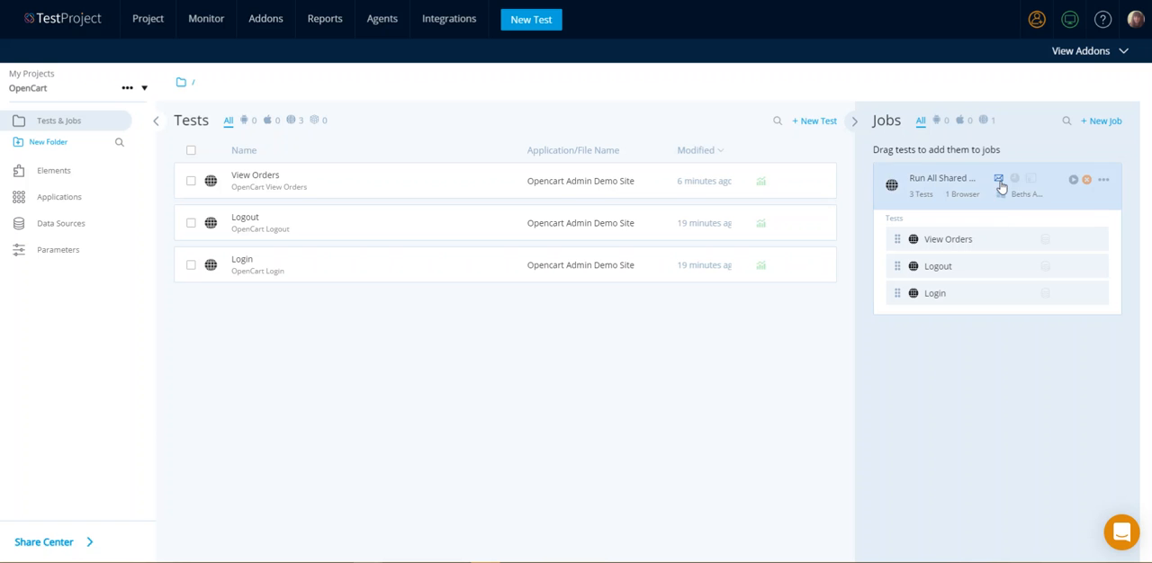
{"action": "mouse_move", "coordinate": [999, 180]}
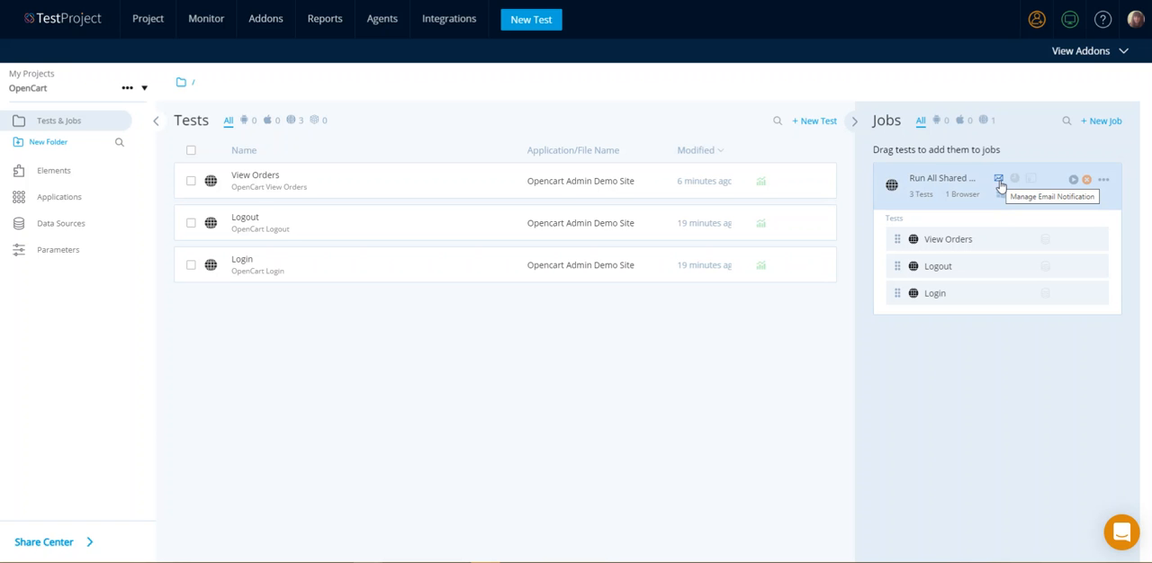
{"action": "mouse_move", "coordinate": [1060, 187]}
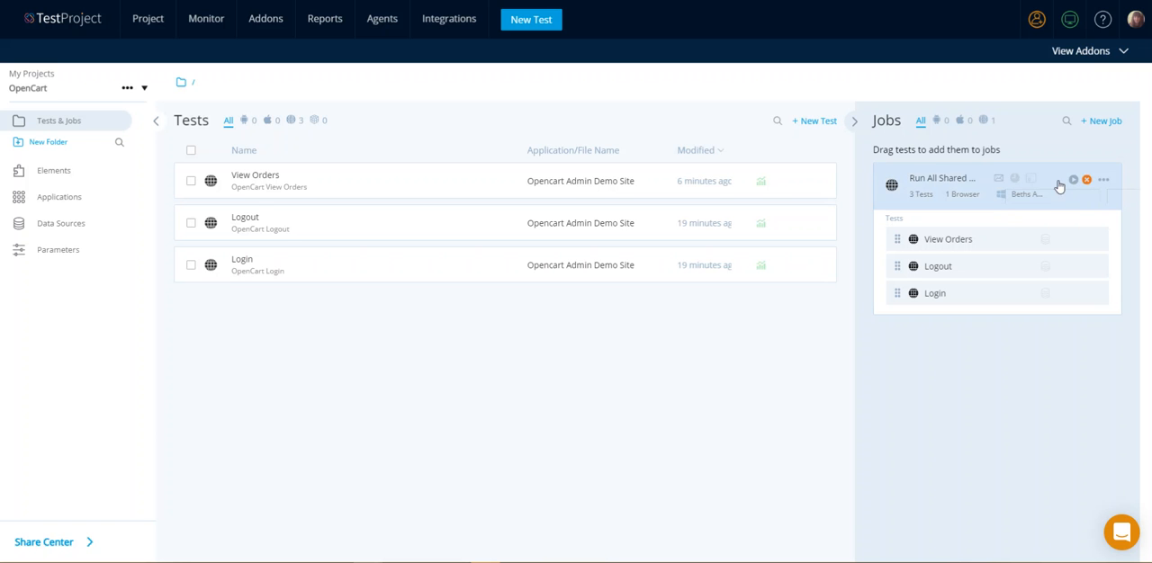